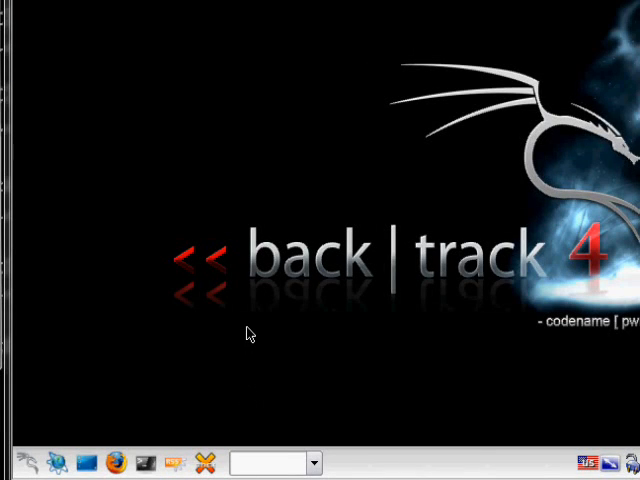
# Launch Konqueror from the taskbar to view storage media at system:/media.
pyautogui.click(90, 456)
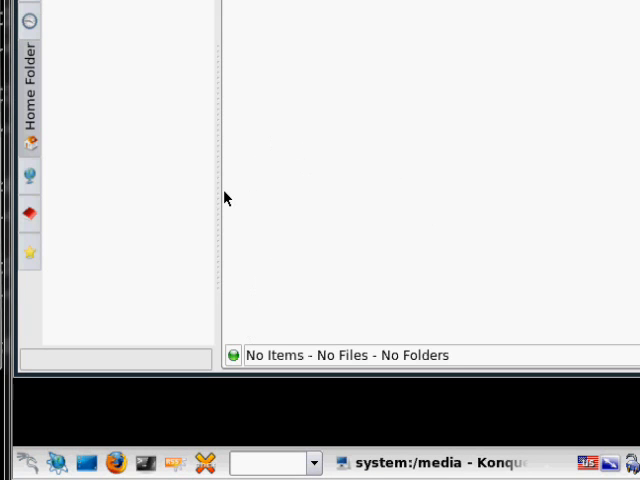
pyautogui.moveTo(292, 198)
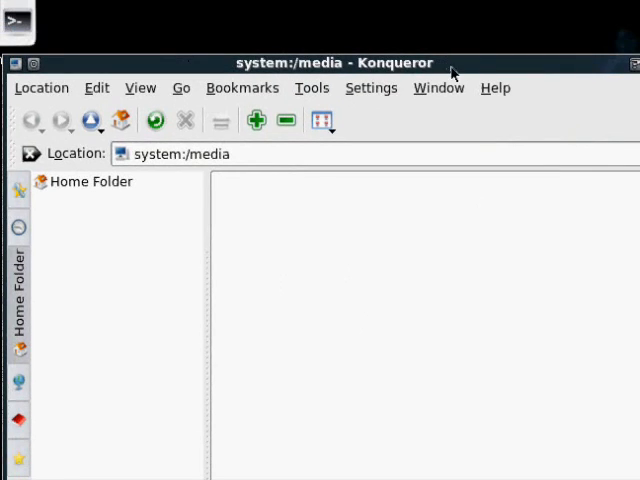
pyautogui.moveTo(213, 135)
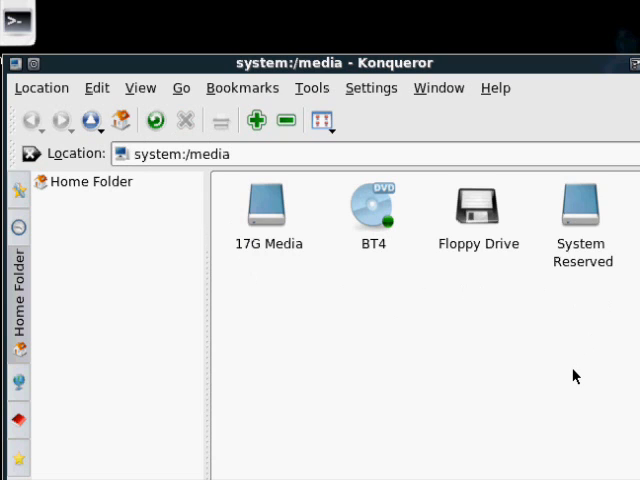
pyautogui.moveTo(312, 229)
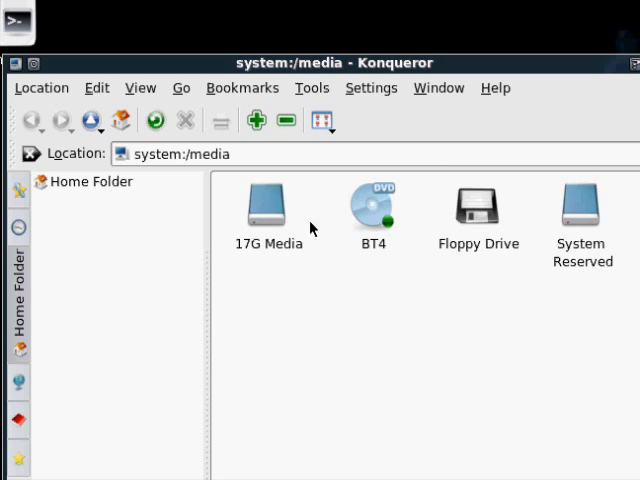
pyautogui.moveTo(258, 218)
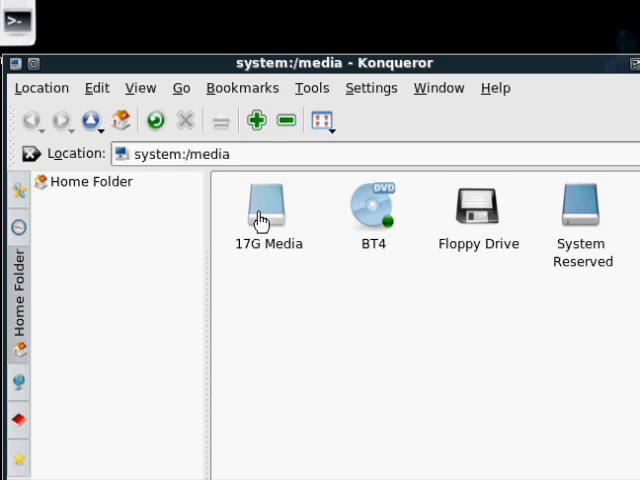
# Open the 17G Media drive and browse into Windows/System32/config.
pyautogui.click(267, 205)
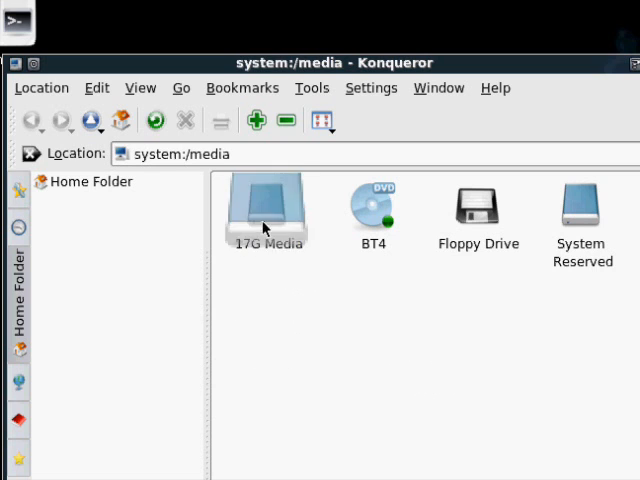
pyautogui.doubleClick(265, 200)
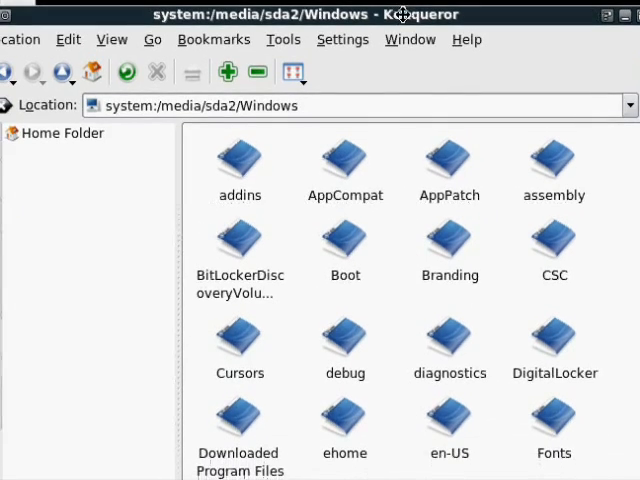
pyautogui.scroll(-3)
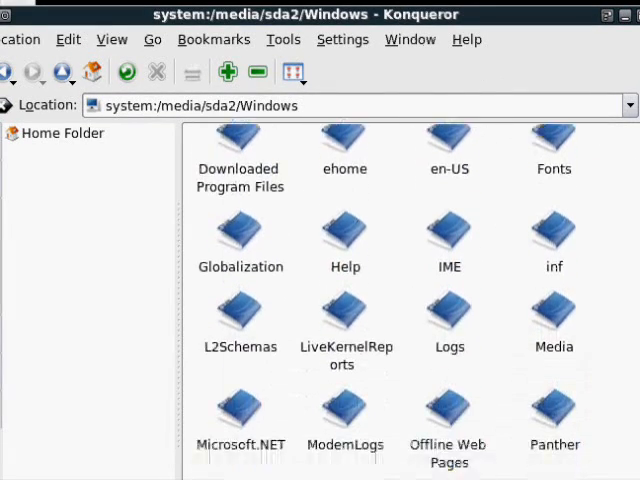
pyautogui.scroll(-3)
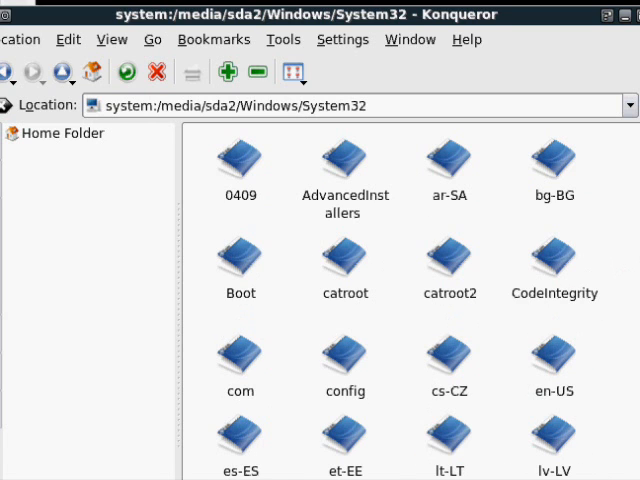
pyautogui.scroll(-3)
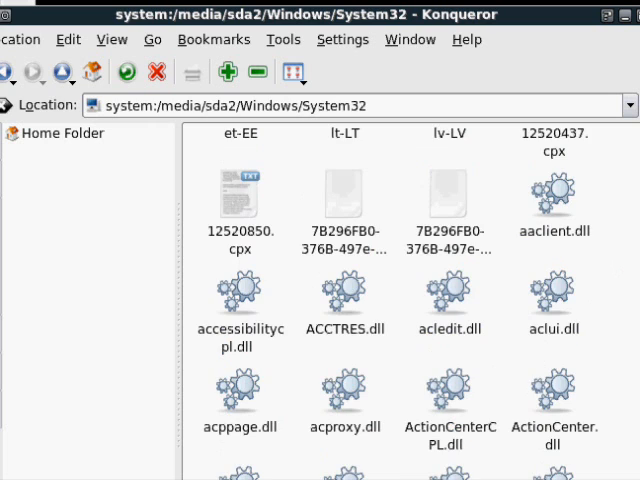
pyautogui.scroll(3)
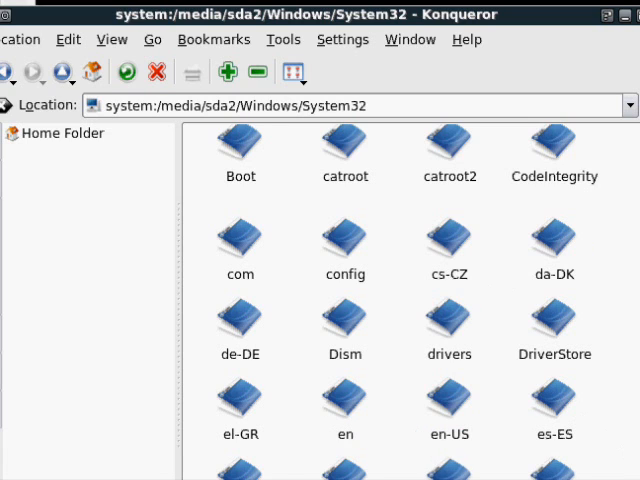
pyautogui.scroll(-3)
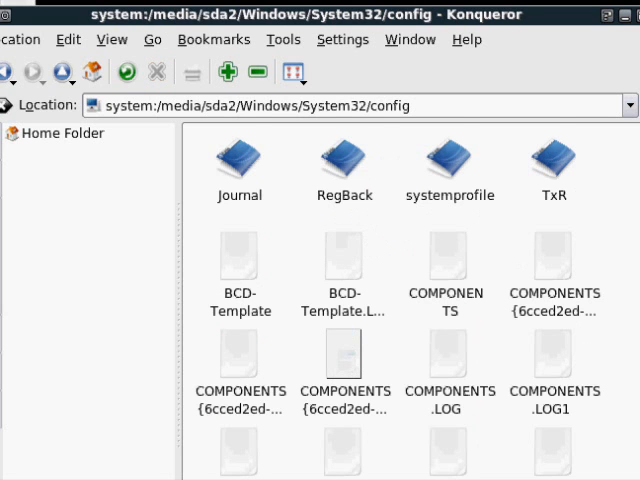
# Scroll down to the SAM, SECURITY and DEFAULT hives and open the Tools menu.
pyautogui.scroll(-3)
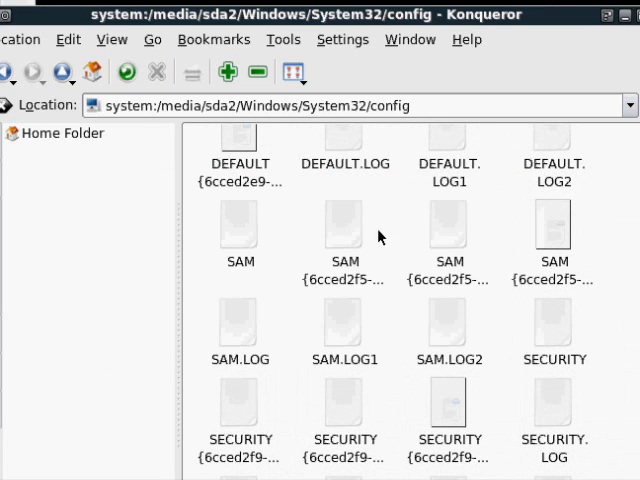
pyautogui.moveTo(293, 211)
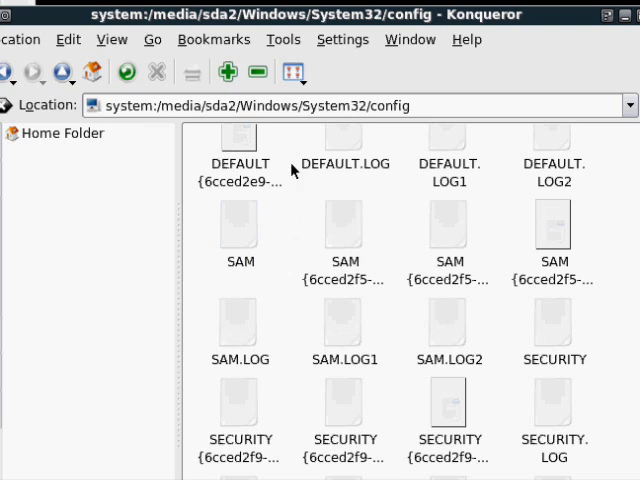
pyautogui.click(283, 39)
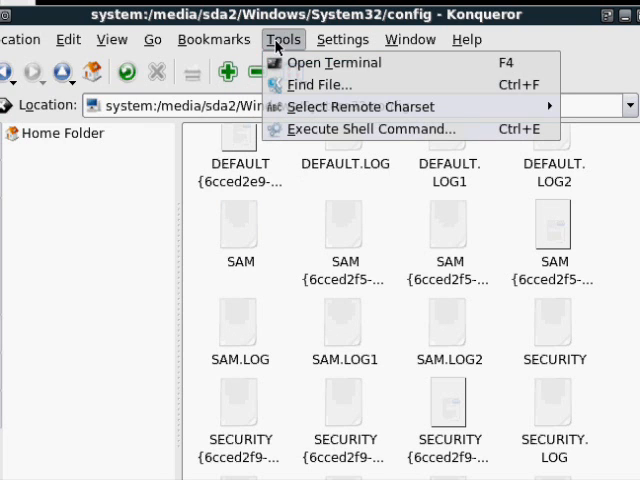
# Choose Open Terminal to start a root Konsole shell in the config folder.
pyautogui.click(284, 39)
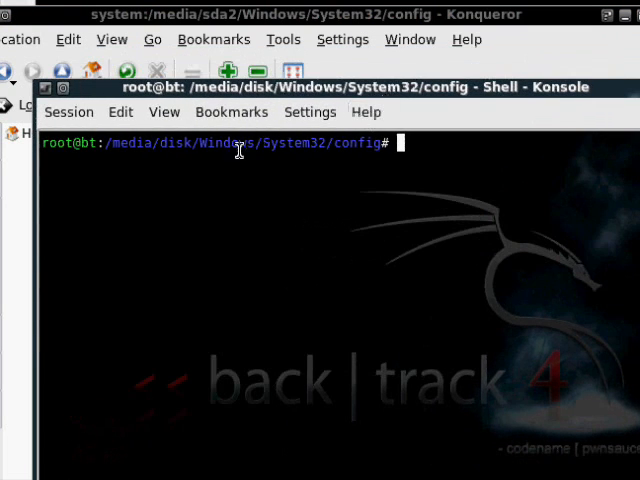
pyautogui.moveTo(97, 142); pyautogui.dragTo(380, 142)
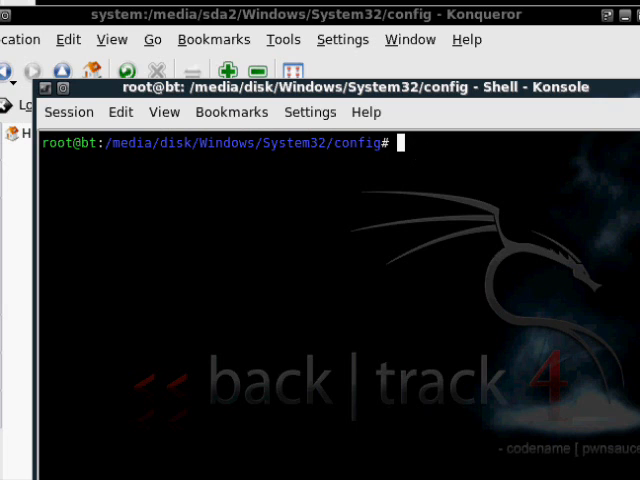
# Run 'chntpw SAM' to load the SAM hive and show the Administrator menu.
pyautogui.write('ch')
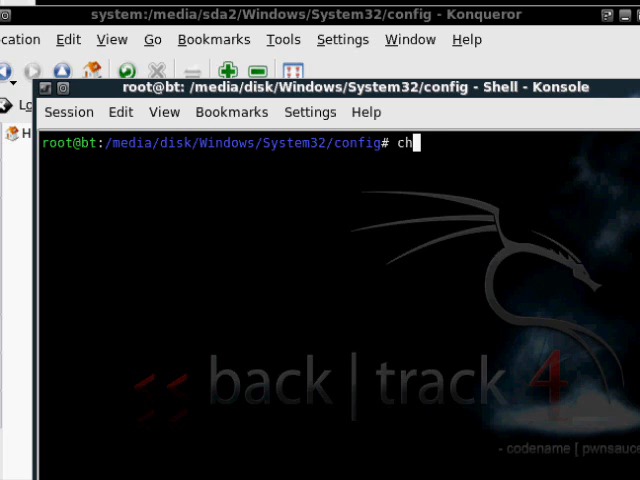
pyautogui.write('ntpw')
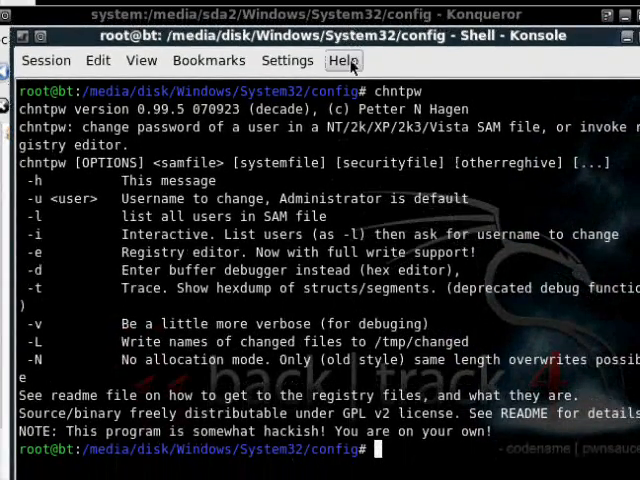
pyautogui.write('ch')
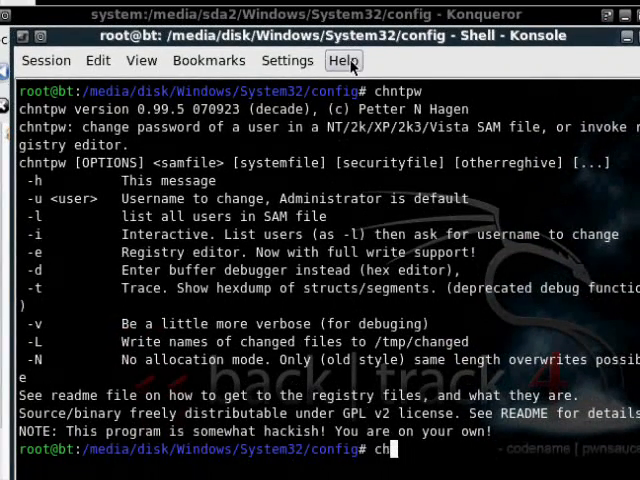
pyautogui.write('ntpw')
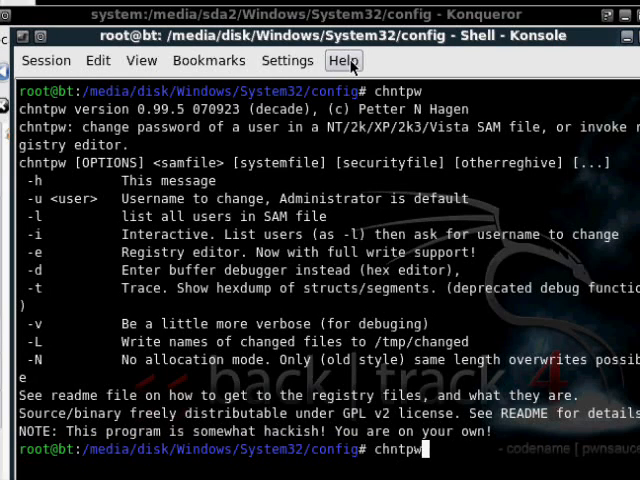
pyautogui.write('SAM')
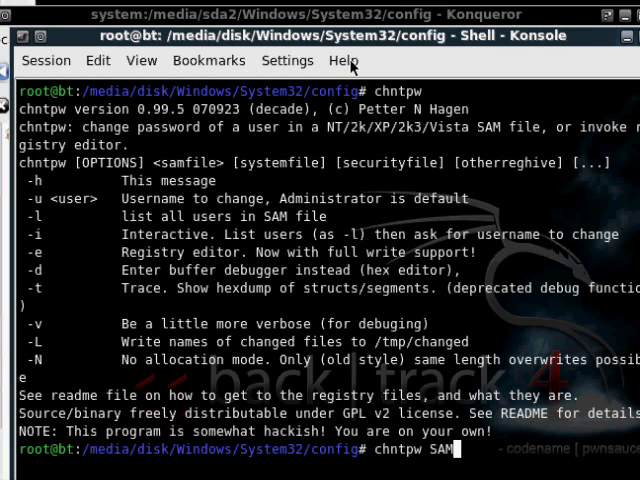
pyautogui.press('Return')
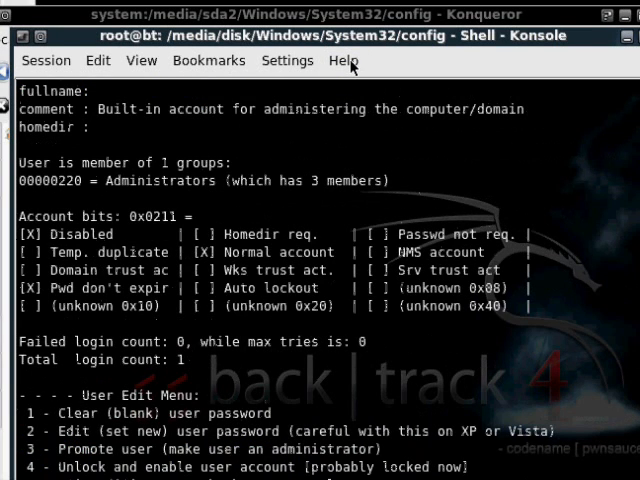
pyautogui.moveTo(320, 105)
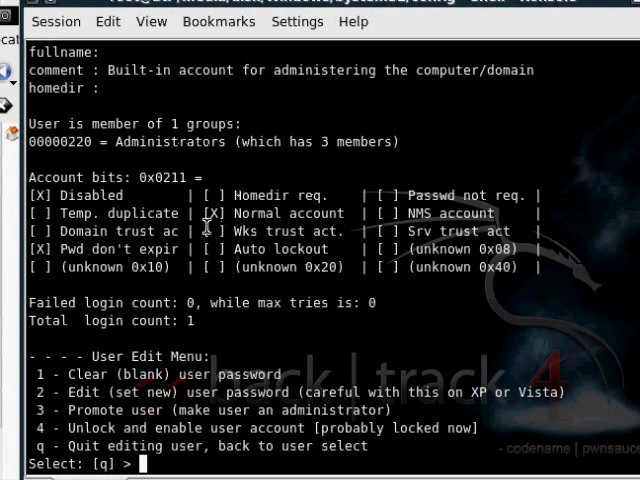
pyautogui.moveTo(100, 248)
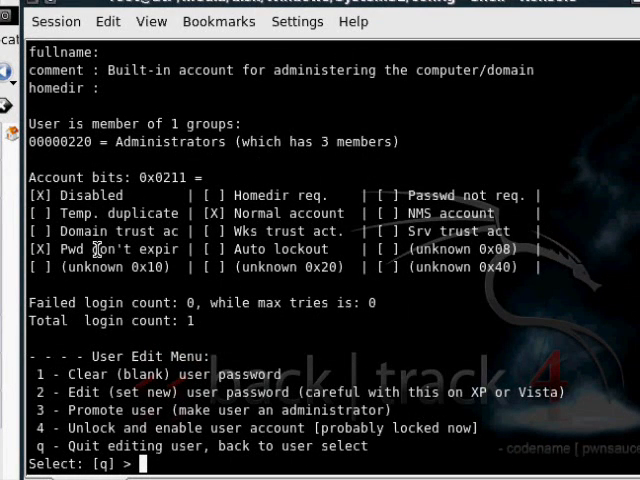
pyautogui.moveTo(602, 240)
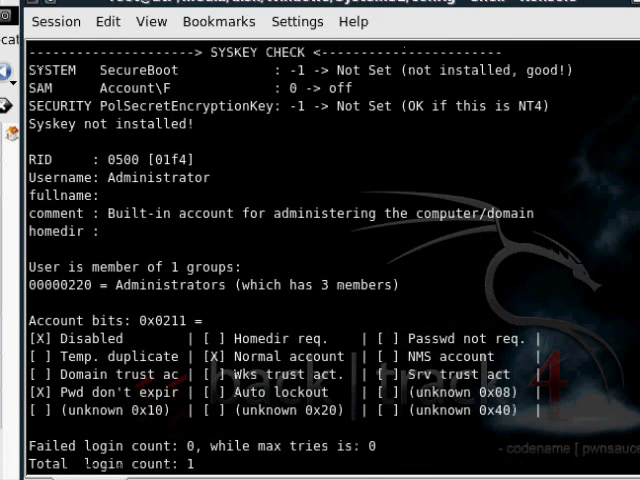
pyautogui.moveTo(375, 255)
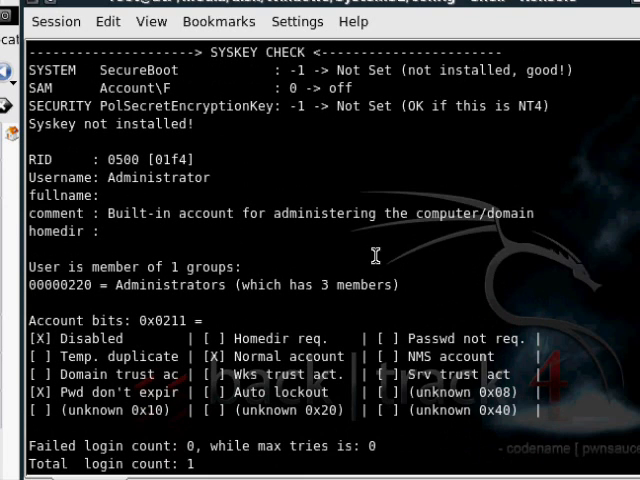
# Read the SAM user table, then quit chntpw with q, leaving hives unchanged.
pyautogui.scroll(-3)
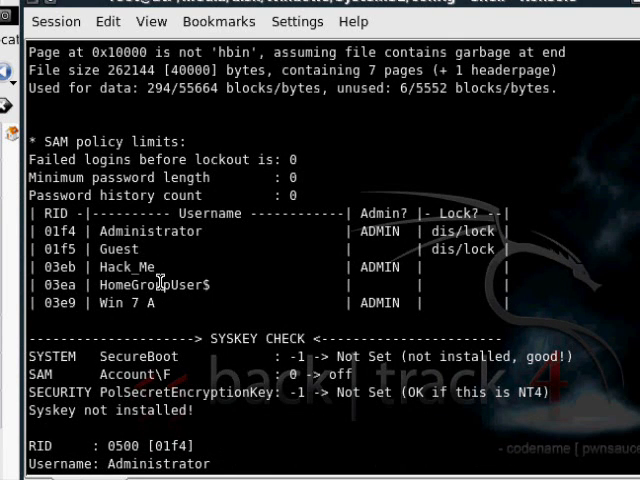
pyautogui.moveTo(160, 308)
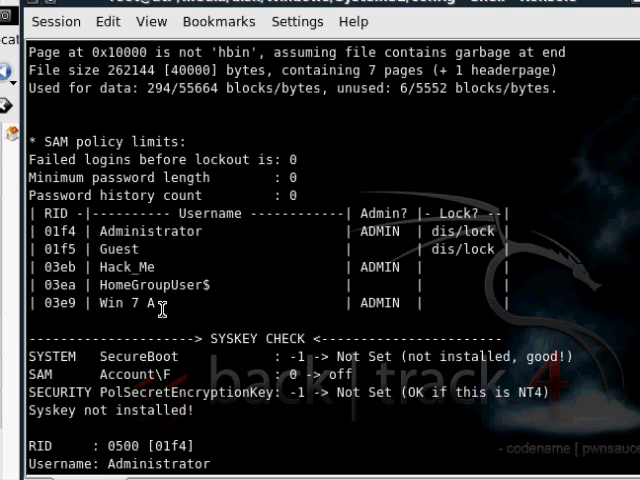
pyautogui.scroll(-3)
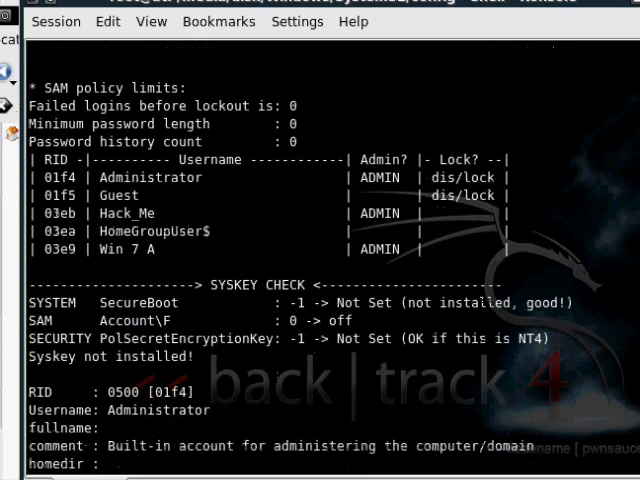
pyautogui.scroll(-3)
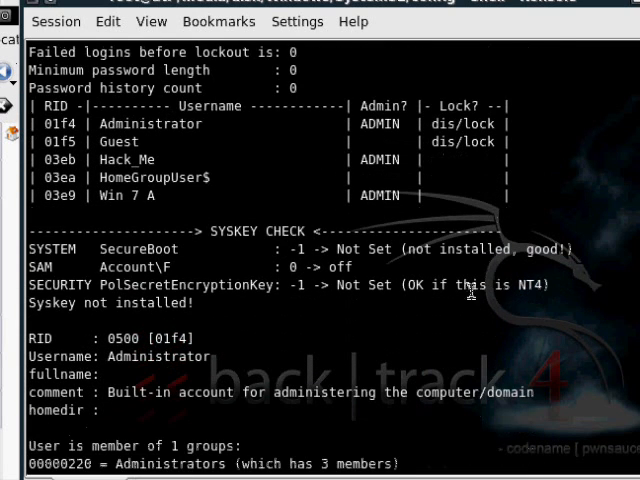
pyautogui.moveTo(470, 291)
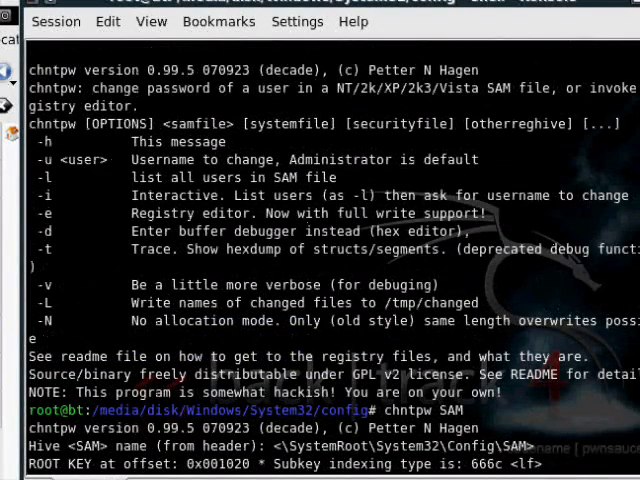
pyautogui.press('Return')
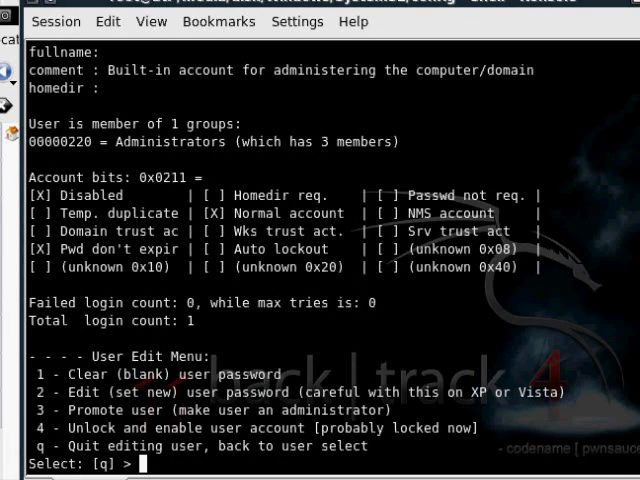
pyautogui.moveTo(330, 451)
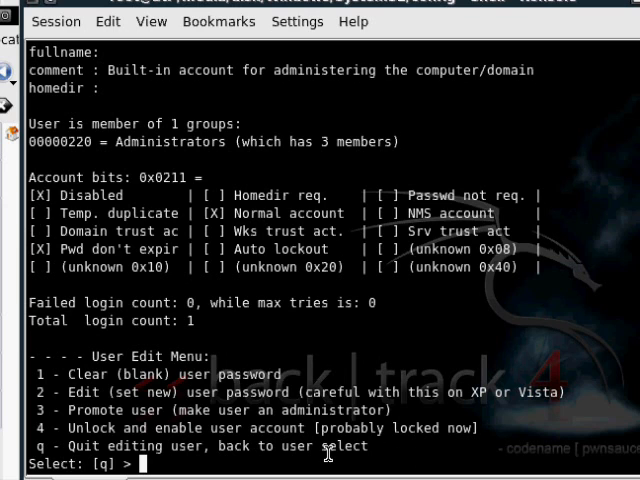
pyautogui.write('q')
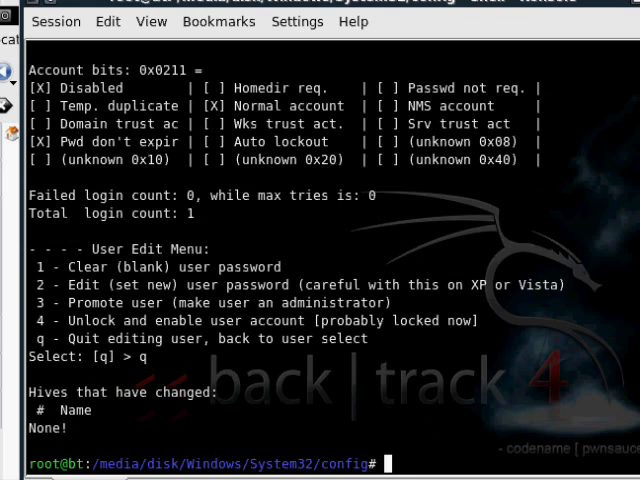
# Run 'chntpw -u Win 7 A' to view that account's details, then quit.
pyautogui.write('chnt')
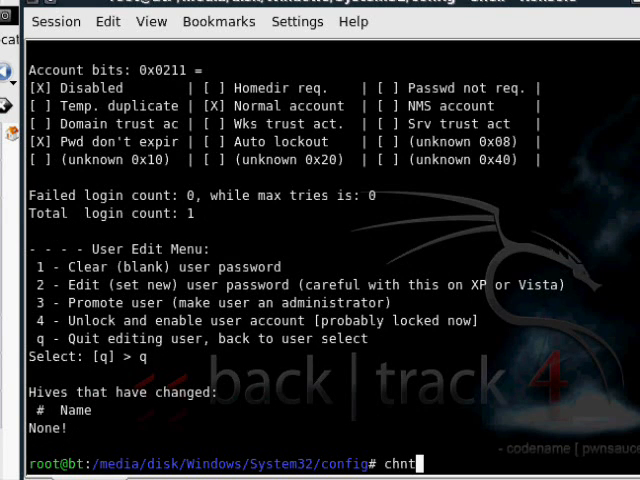
pyautogui.write('pw')
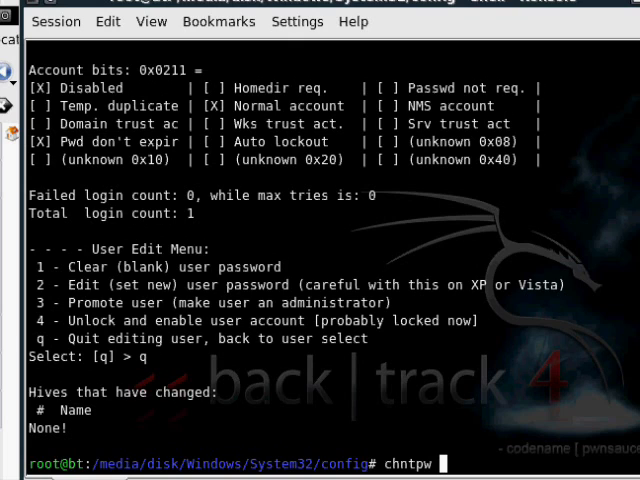
pyautogui.write('-u')
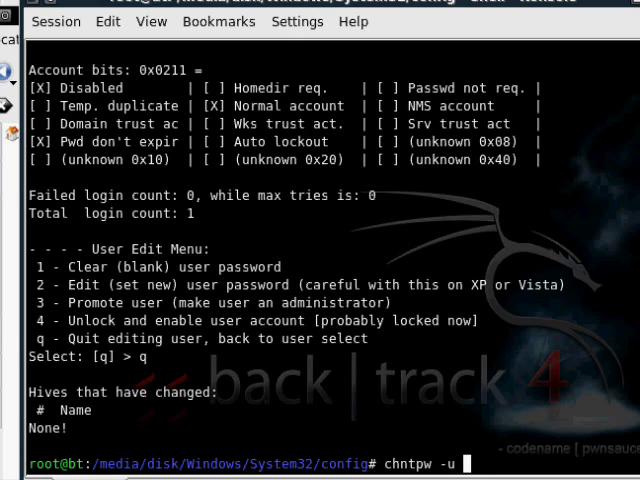
pyautogui.write('Win 7 A')
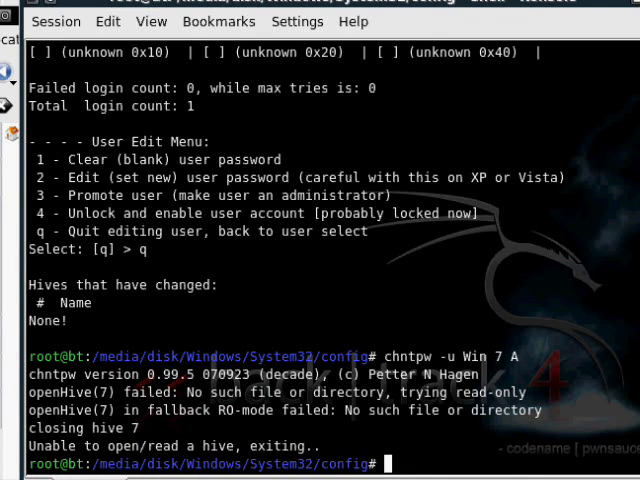
pyautogui.write('chntpw -u Win 7 A')
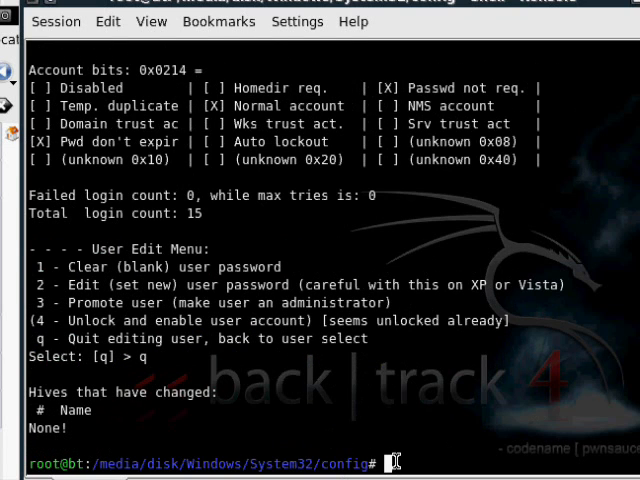
# Run chntpw -u "Win 7 A" SAM to open that account's User Edit Menu.
pyautogui.write('chnt')
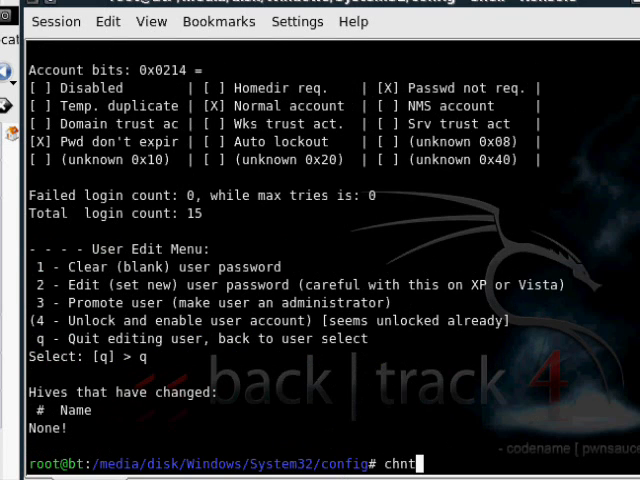
pyautogui.write('pw -u "')
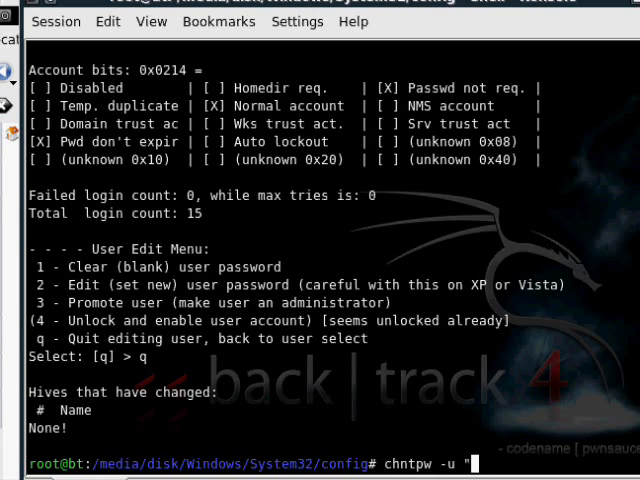
pyautogui.write('Win')
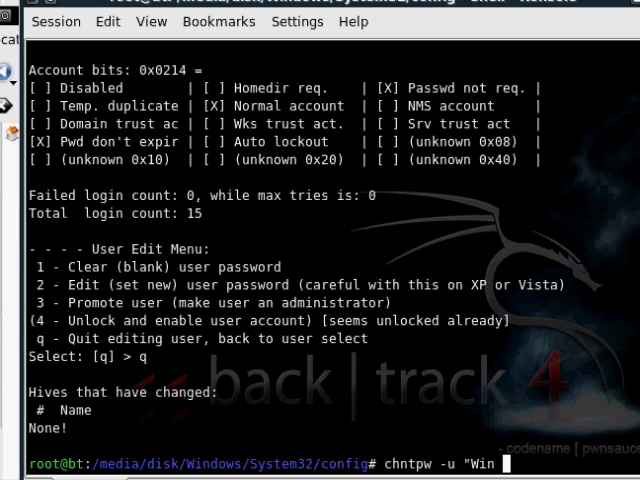
pyautogui.write('7 A"')
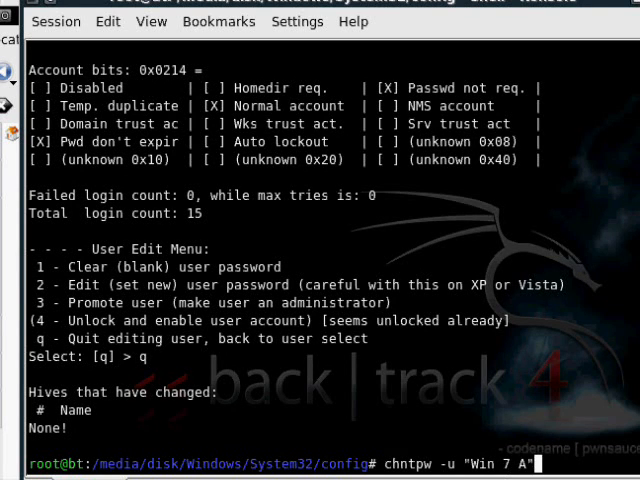
pyautogui.write('SAM')
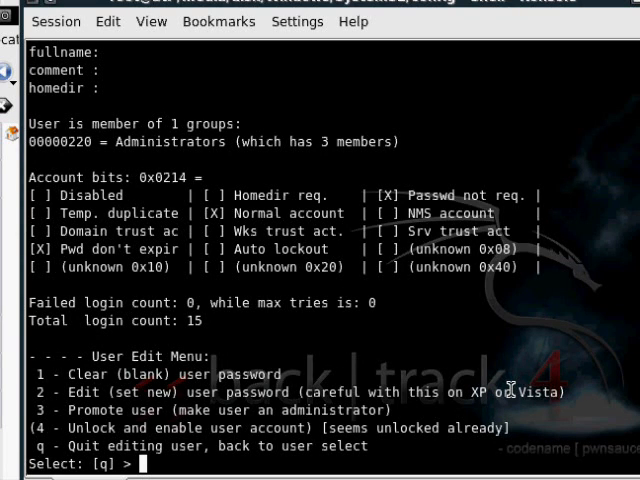
# Choose option 1 to clear the Win 7 A password, and answer y to write the hive.
pyautogui.write('1')
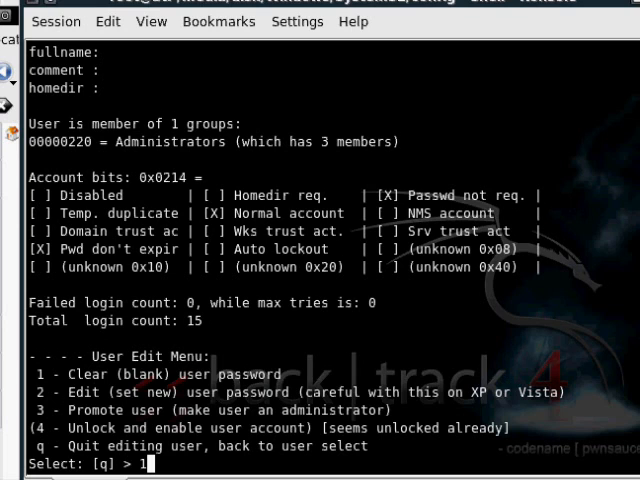
pyautogui.press('Return')
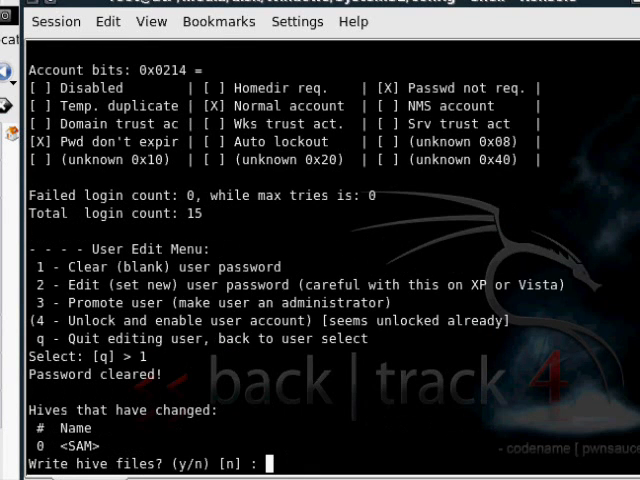
pyautogui.write('y')
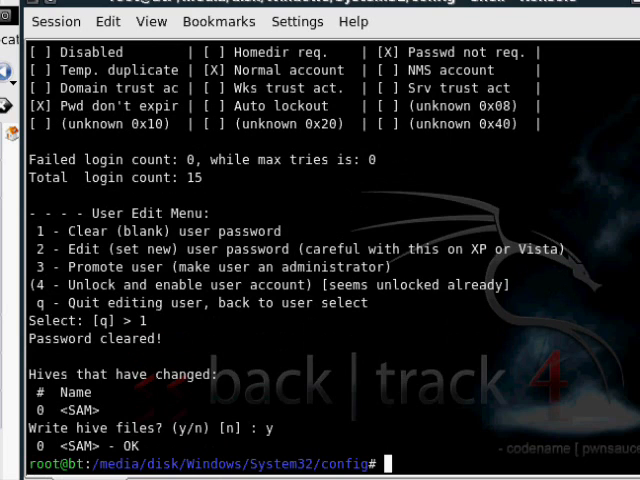
pyautogui.moveTo(482, 351)
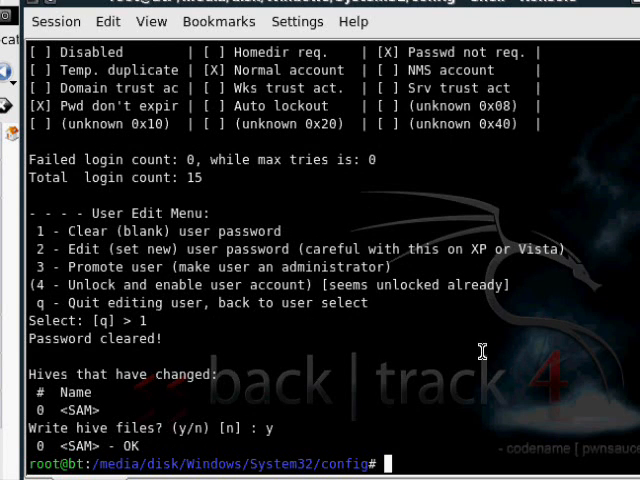
pyautogui.moveTo(287, 419)
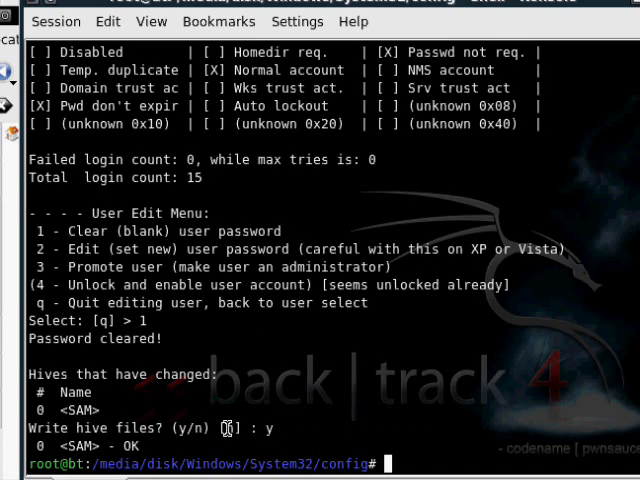
pyautogui.moveTo(238, 435)
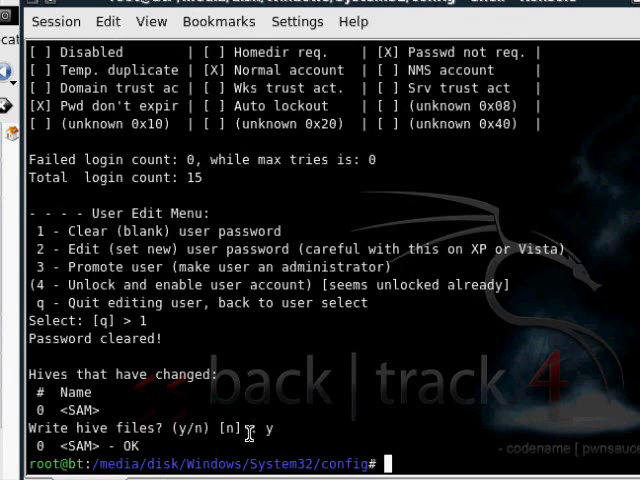
pyautogui.moveTo(485, 460)
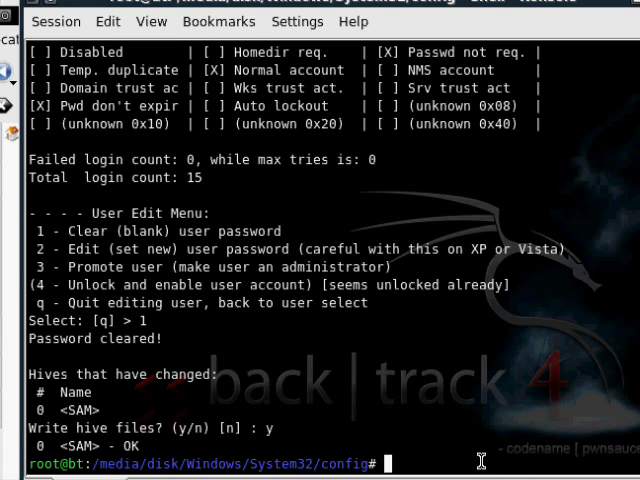
pyautogui.moveTo(375, 360)
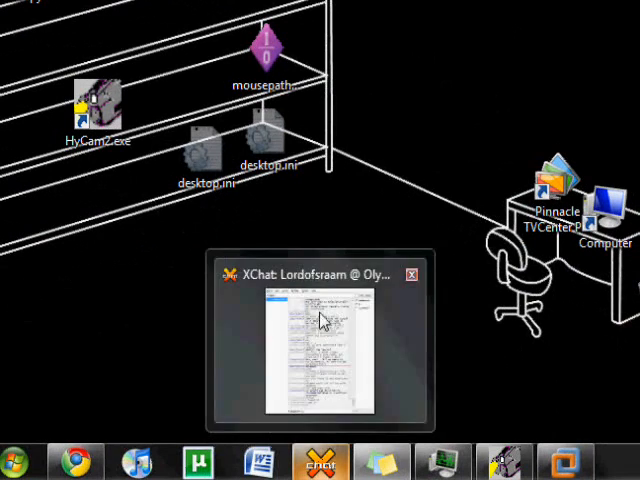
# Restore the XChat window connected to Mibbit via its taskbar thumbnail.
pyautogui.click(413, 273)
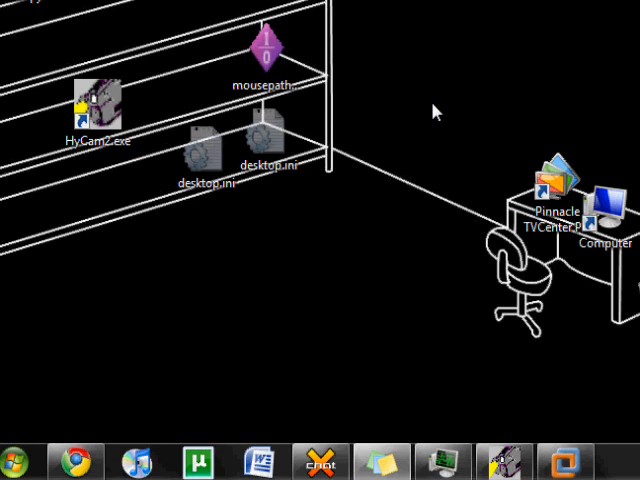
pyautogui.click(552, 190)
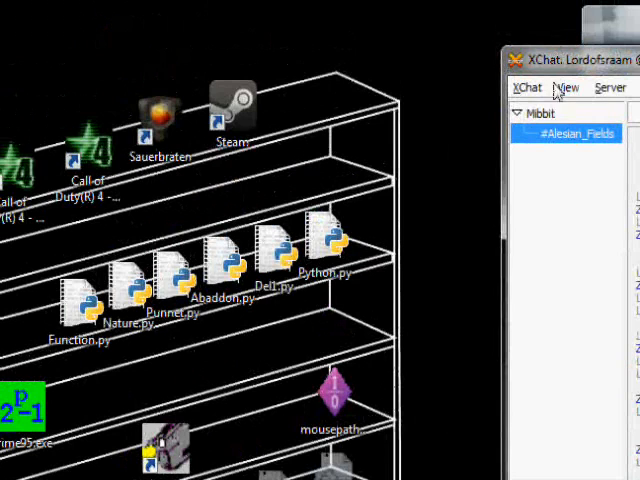
pyautogui.moveTo(524, 90)
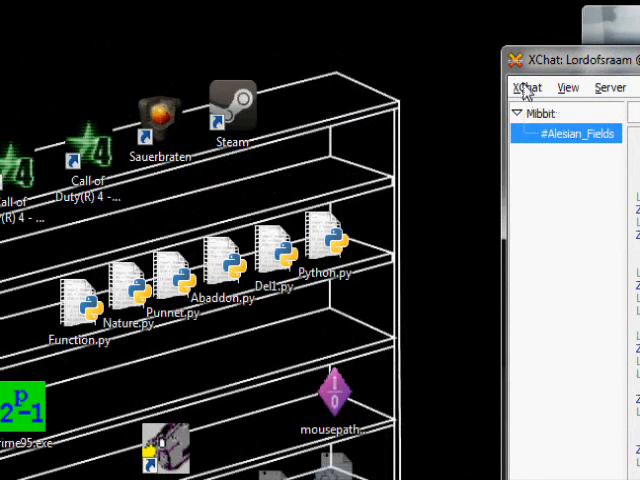
pyautogui.click(525, 87)
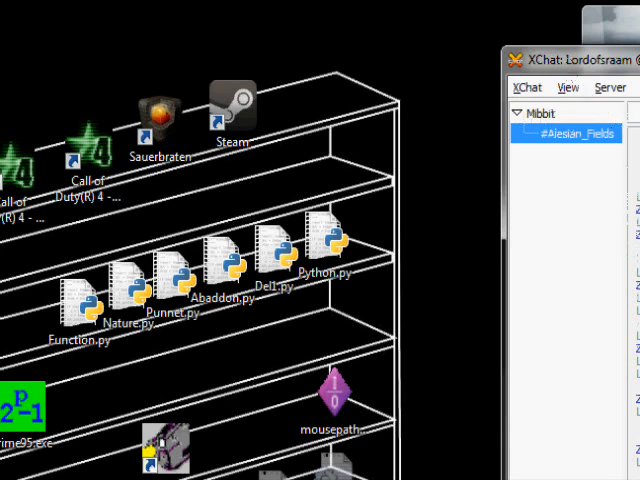
pyautogui.moveTo(547, 210)
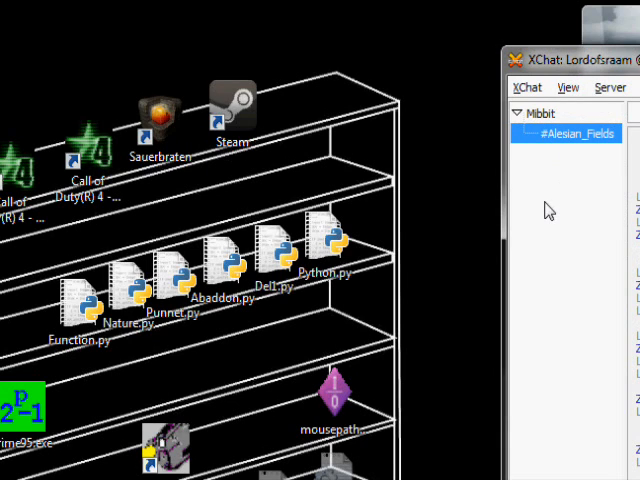
pyautogui.moveTo(555, 145)
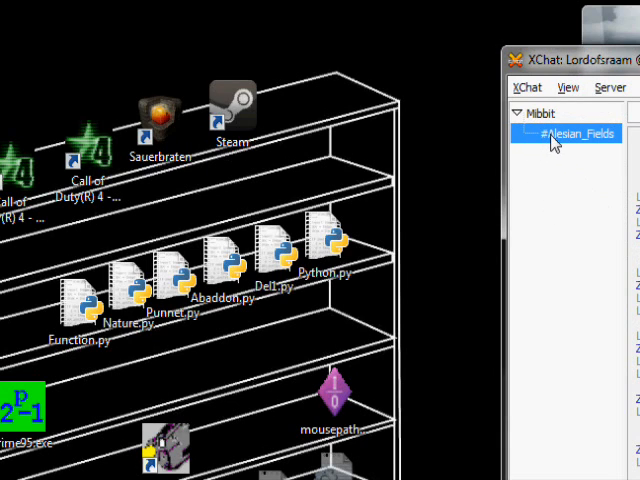
pyautogui.moveTo(592, 160)
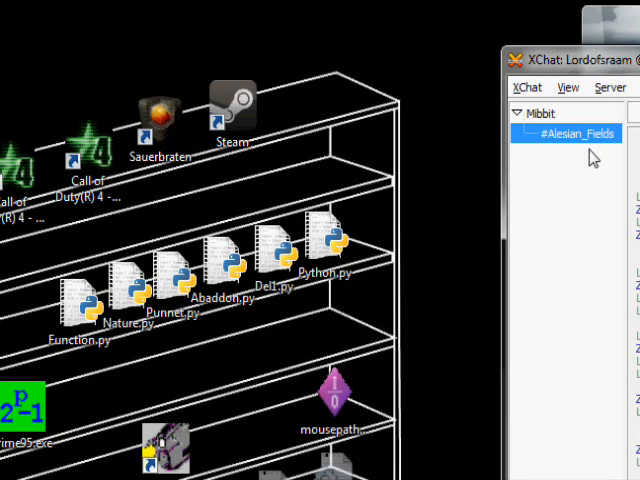
pyautogui.moveTo(540, 117)
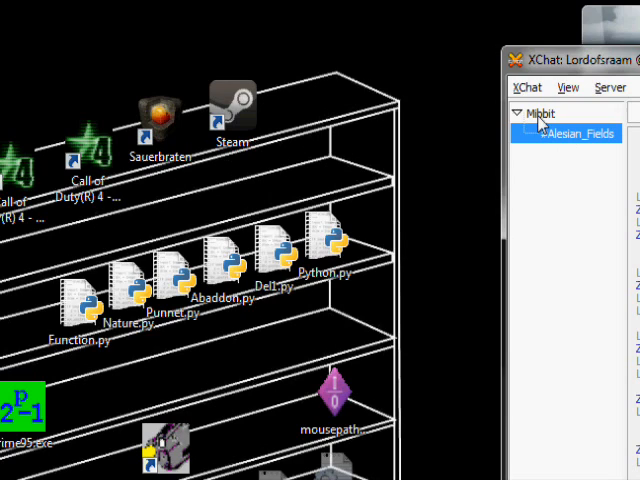
pyautogui.moveTo(548, 125)
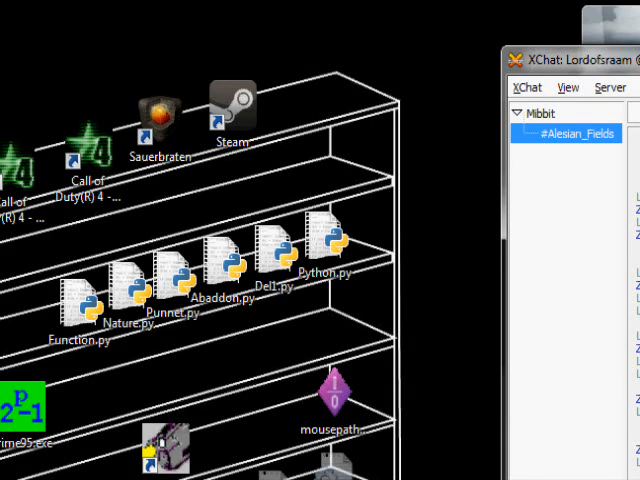
pyautogui.moveTo(570, 127)
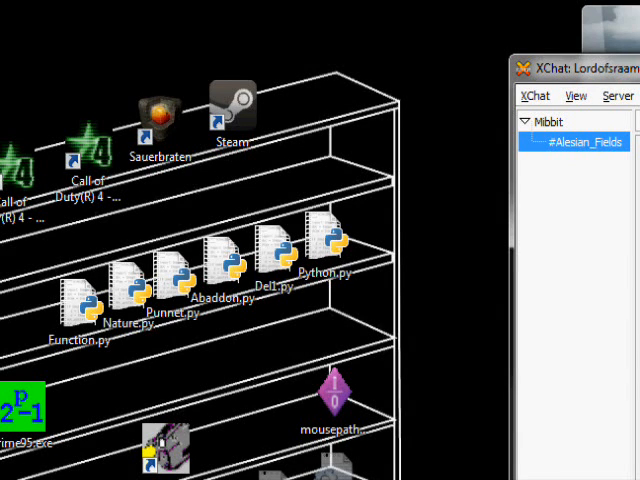
pyautogui.moveTo(301, 428)
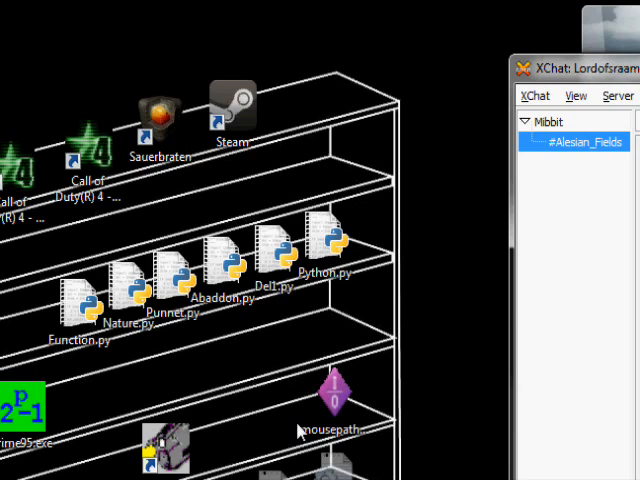